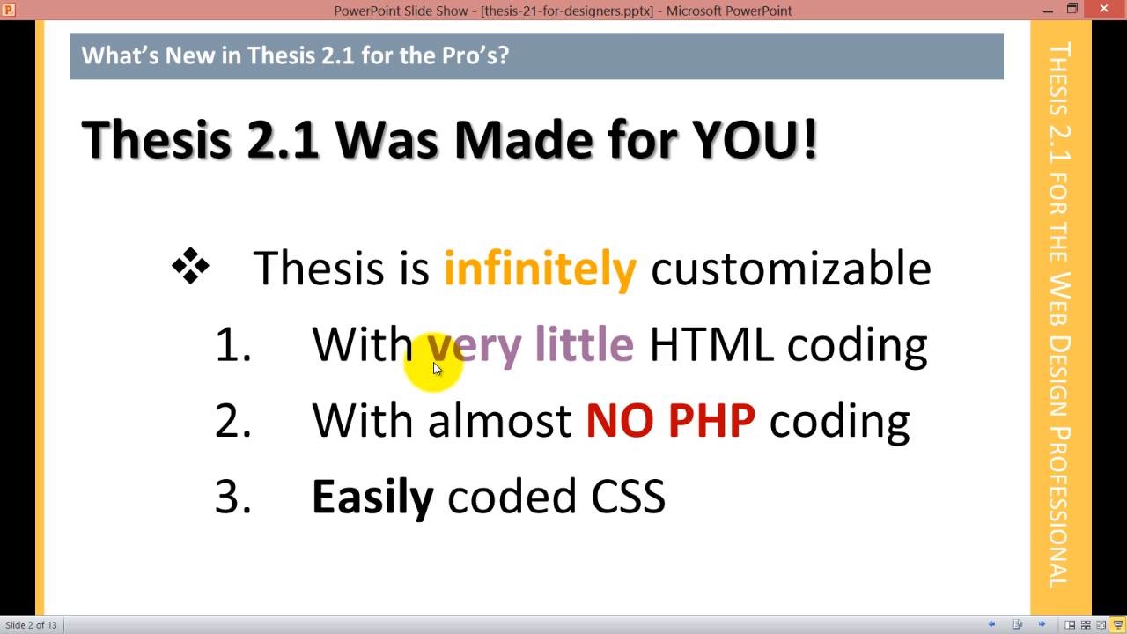
pyautogui.moveTo(387, 378)
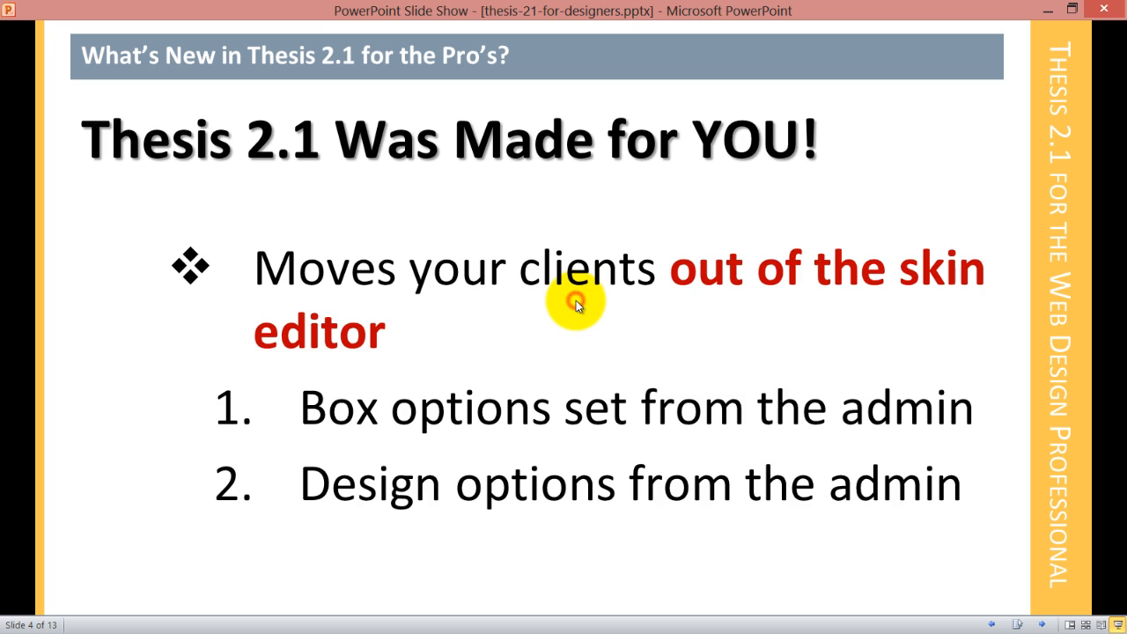
pyautogui.moveTo(554, 317)
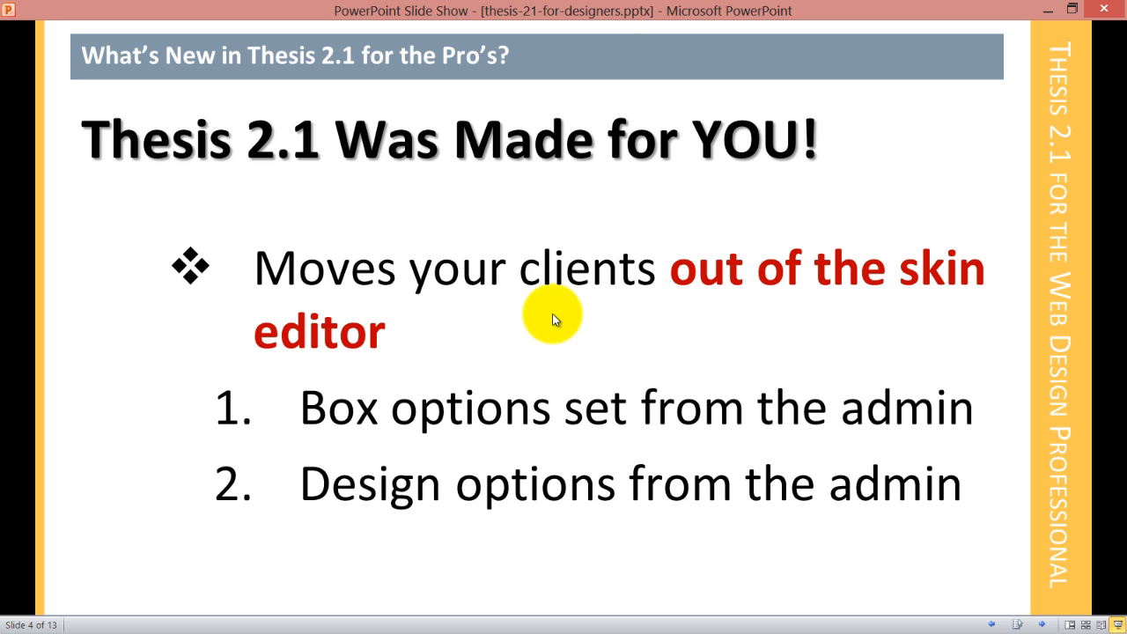
pyautogui.moveTo(564, 321)
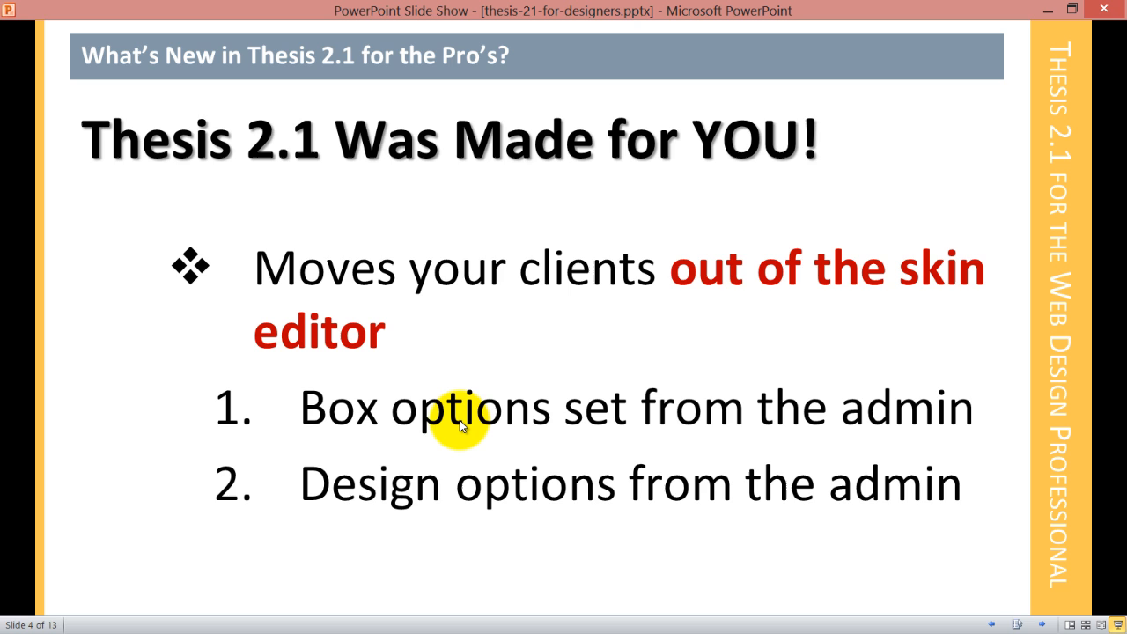
pyautogui.moveTo(621, 390)
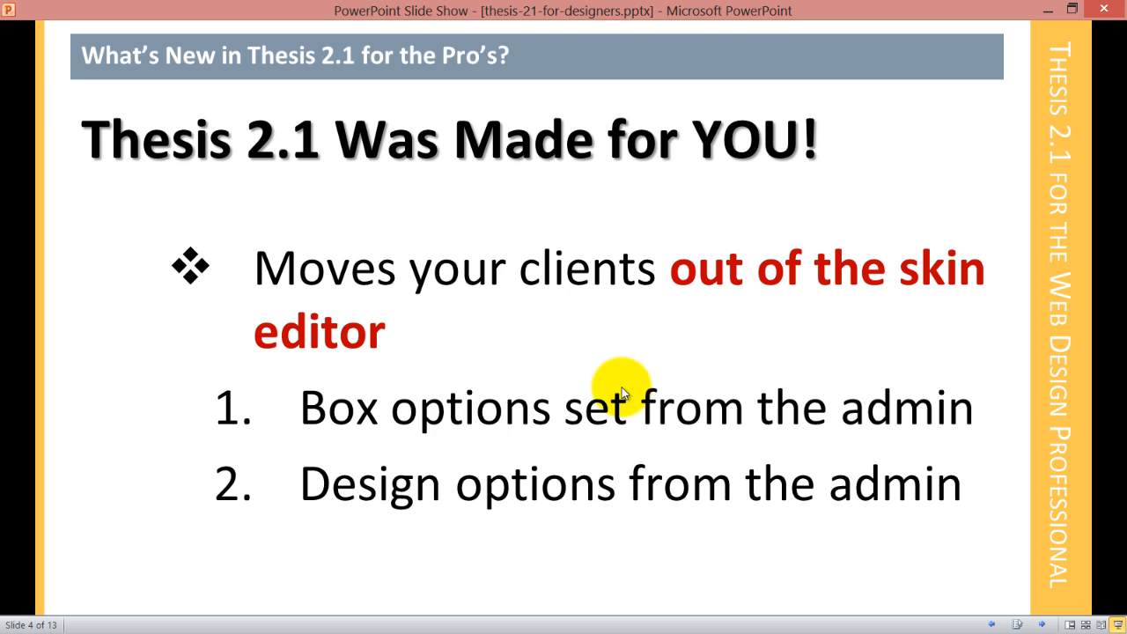
pyautogui.moveTo(630, 264)
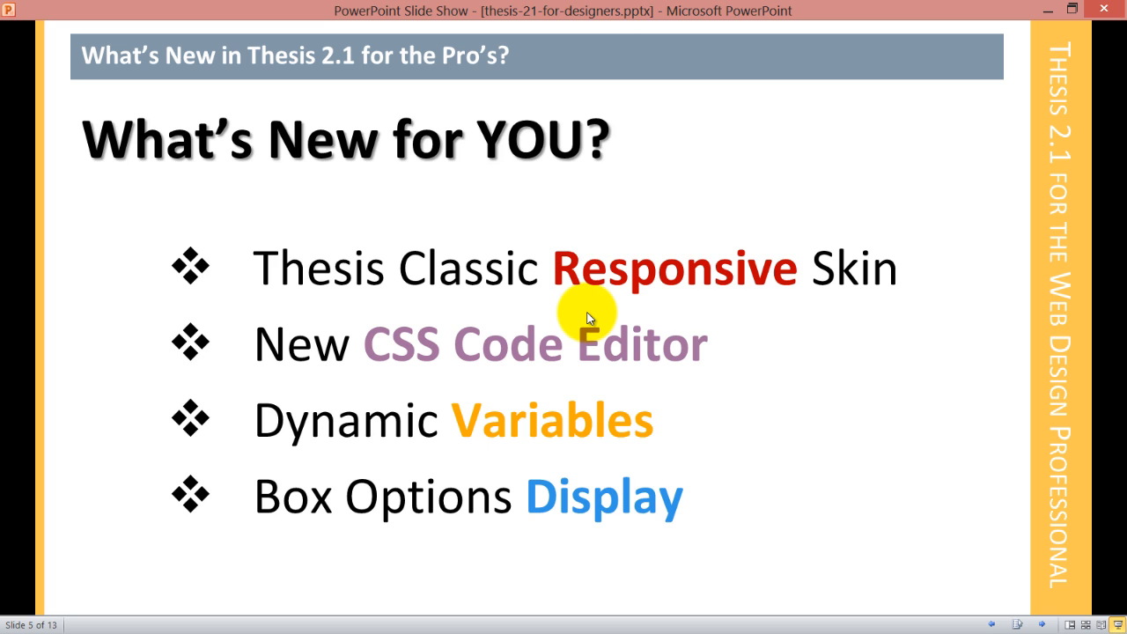
pyautogui.moveTo(535, 509)
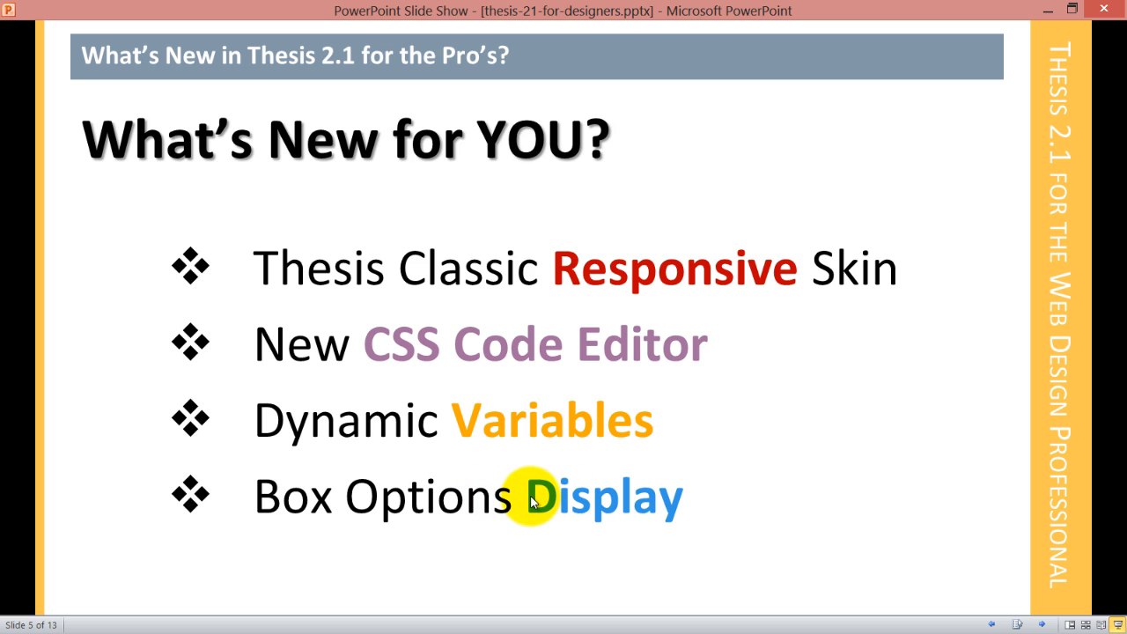
pyautogui.moveTo(665, 451)
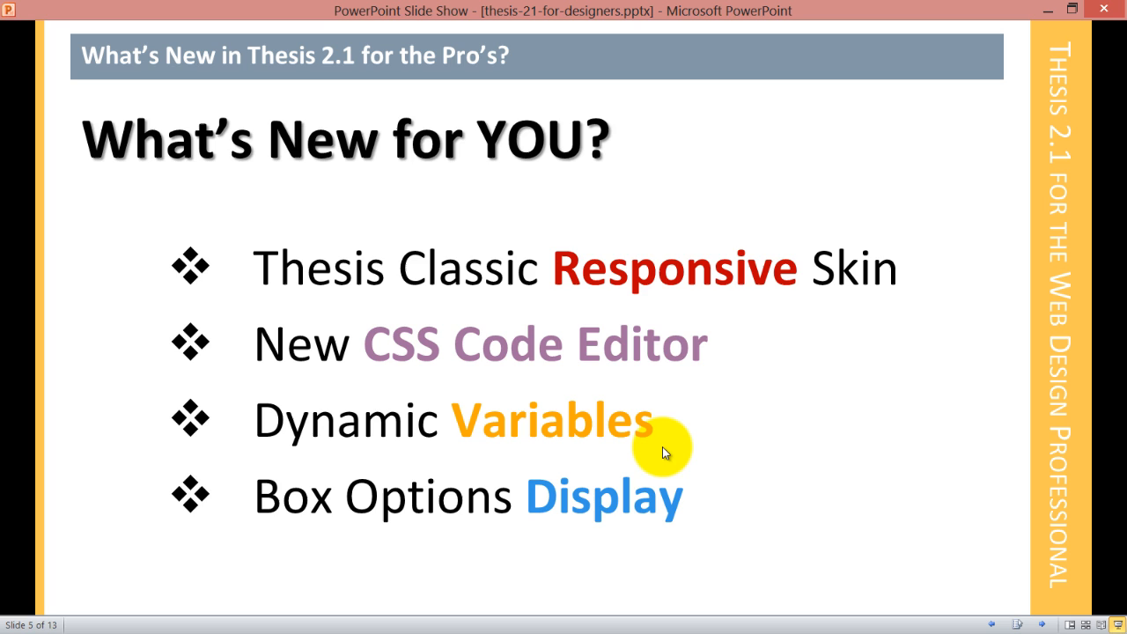
# Step: Advance the slideshow to slide 6, covering the Thesis Developer Tools Box and deprecated Packages
pyautogui.click(669, 438)
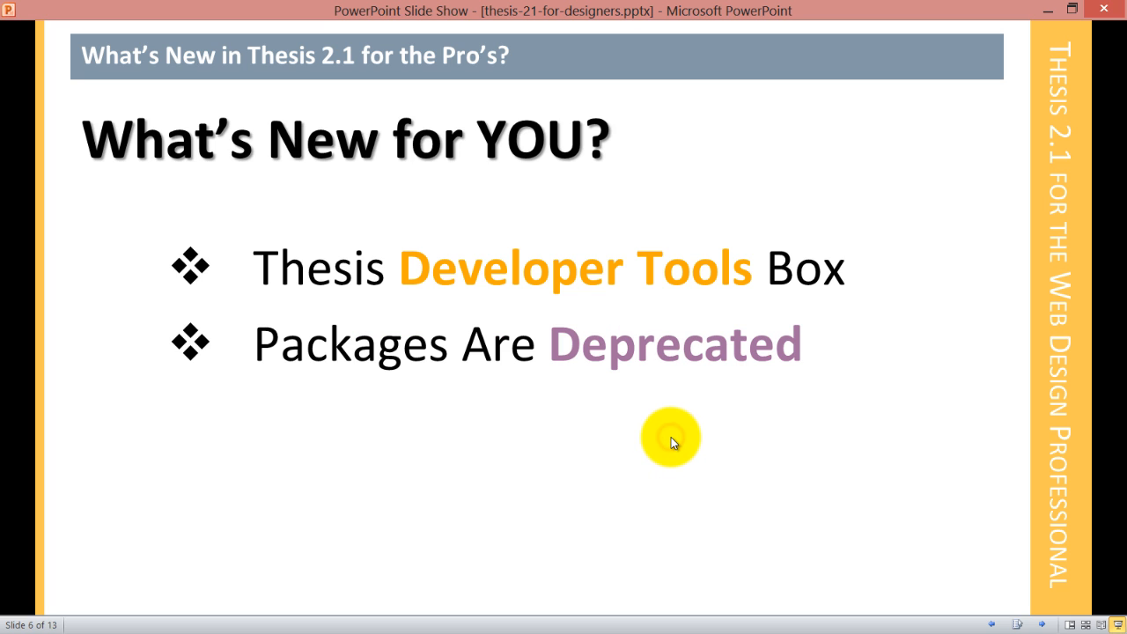
pyautogui.moveTo(575, 490)
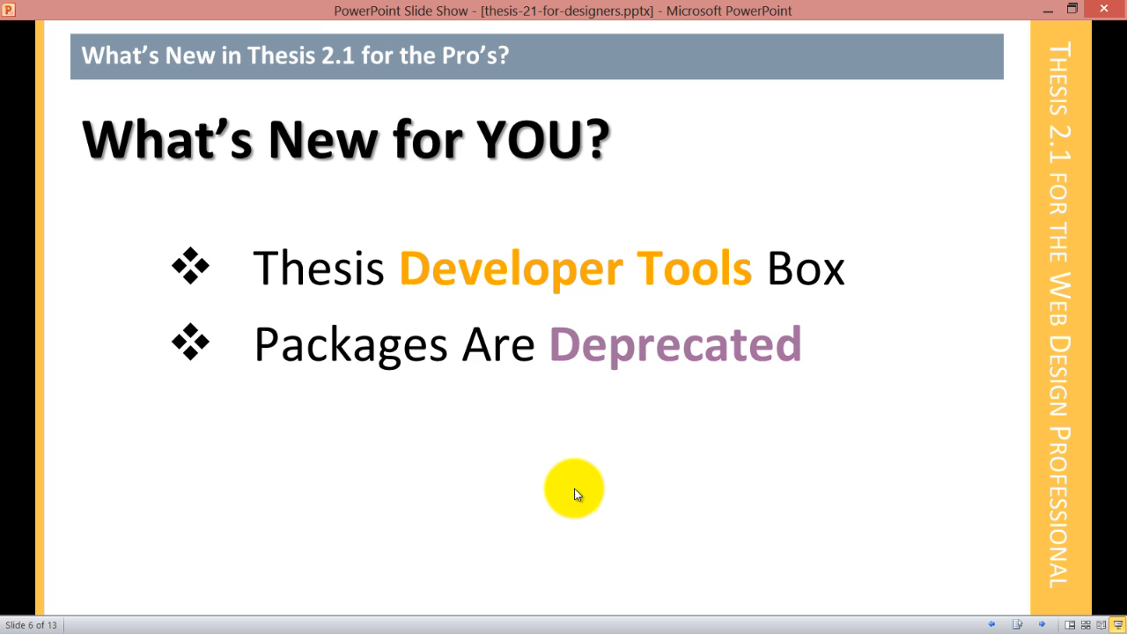
pyautogui.moveTo(548, 511)
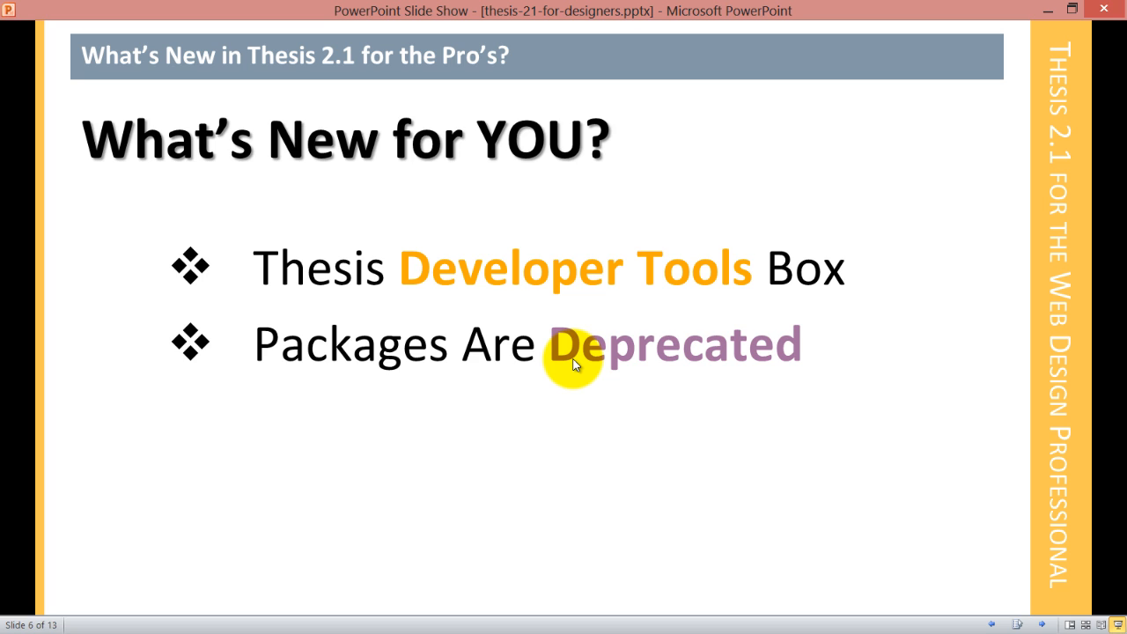
pyautogui.moveTo(555, 356)
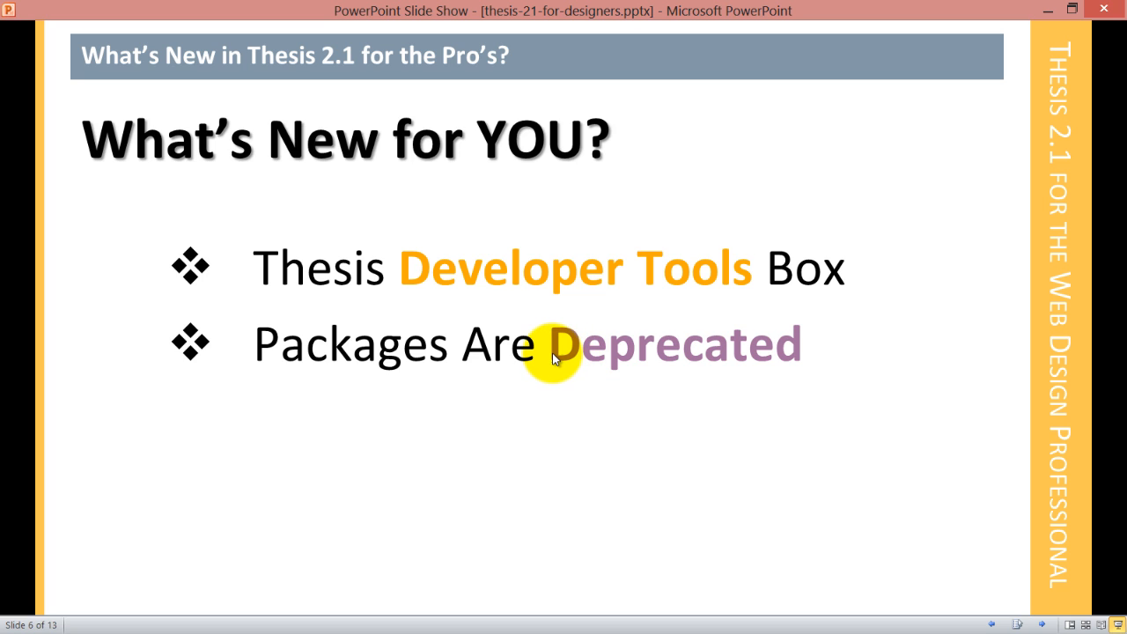